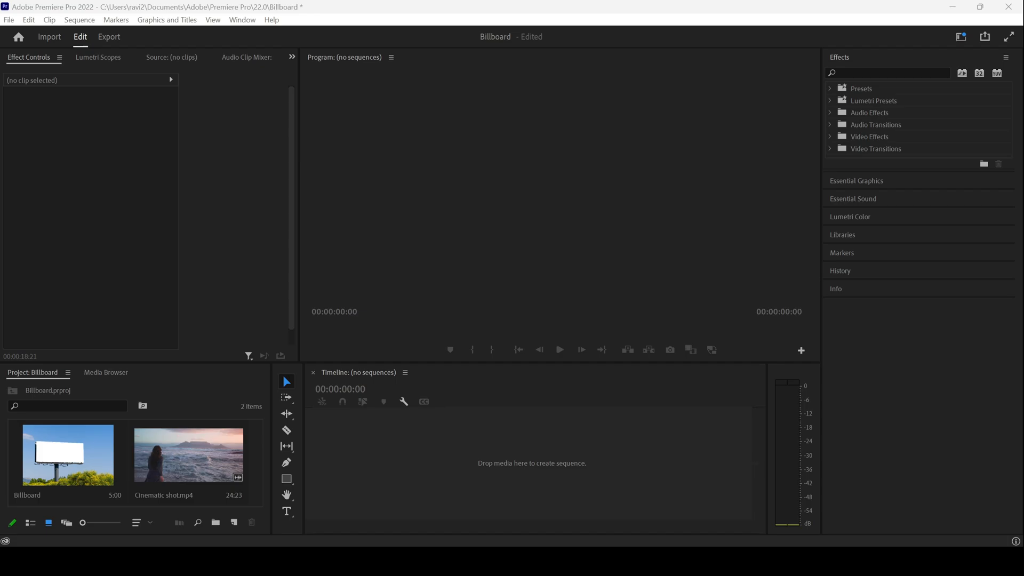
Step: Build a sequence from the billboard image and move the playhead to about nine seconds
{"action": "left_click", "coordinate": [67, 459]}
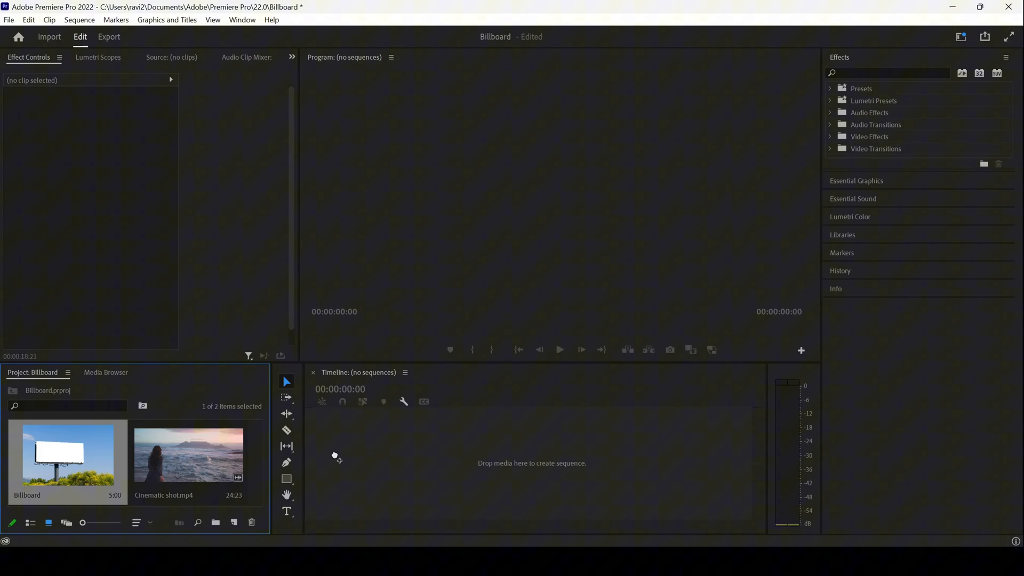
{"action": "left_click_drag", "start_coordinate": [67, 455], "coordinate": [515, 453]}
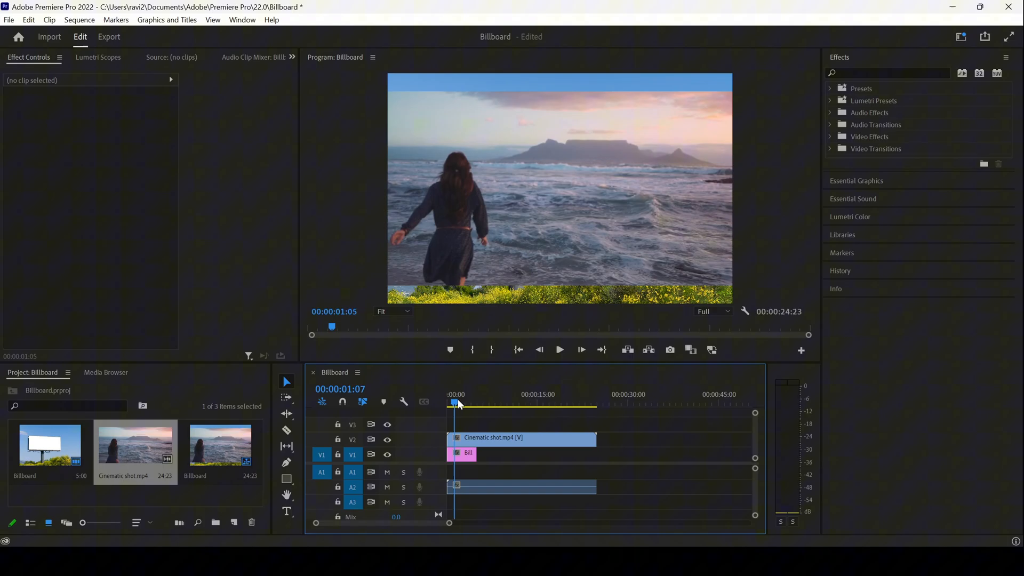
{"action": "left_click", "coordinate": [505, 403]}
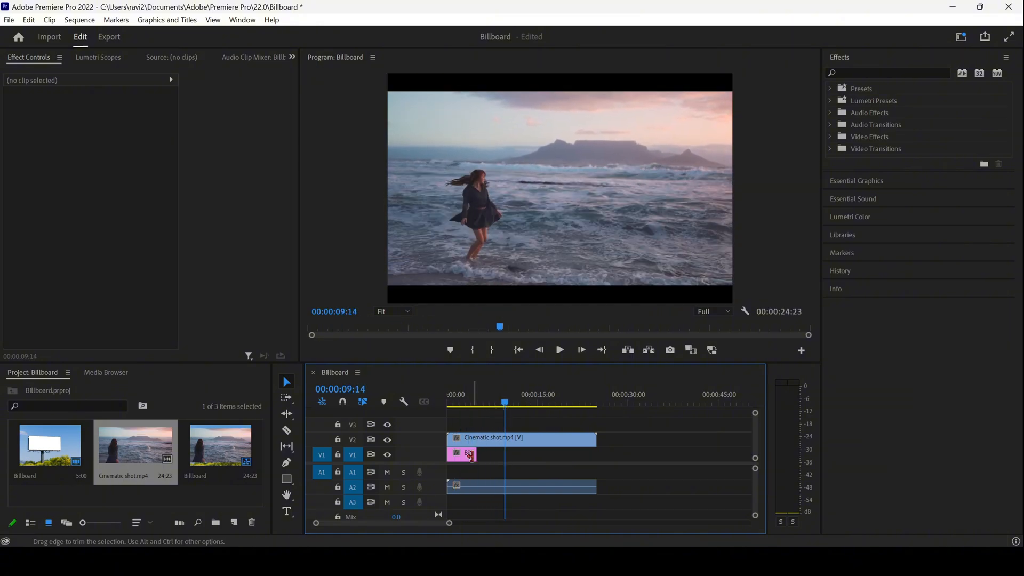
Step: Extend the billboard image clip to end with the beach video, then select the video clip
{"action": "left_click_drag", "start_coordinate": [479, 453], "coordinate": [521, 454]}
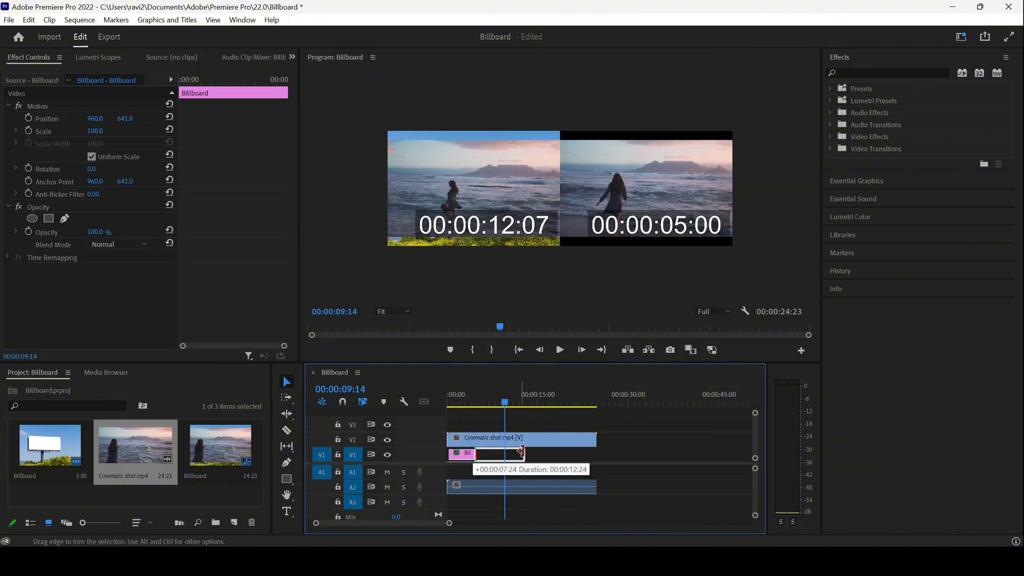
{"action": "left_click_drag", "start_coordinate": [521, 453], "coordinate": [594, 454]}
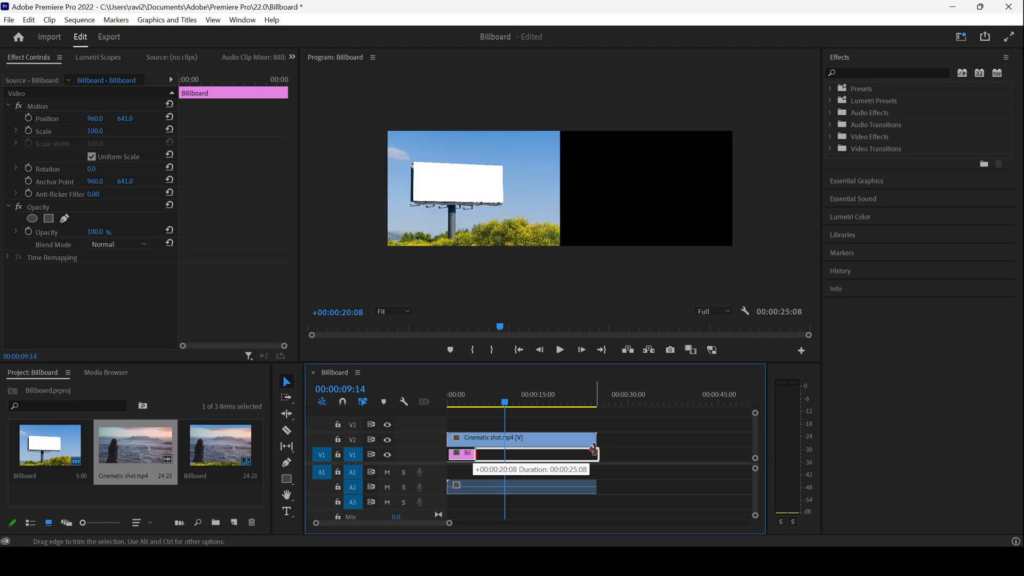
{"action": "left_click_drag", "start_coordinate": [591, 452], "coordinate": [594, 453]}
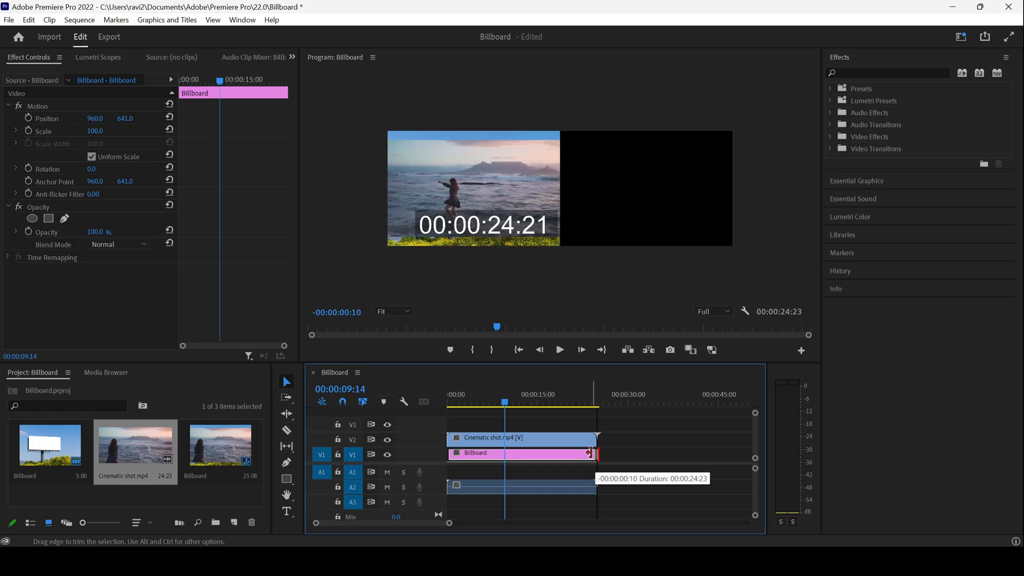
{"action": "left_click", "coordinate": [521, 438]}
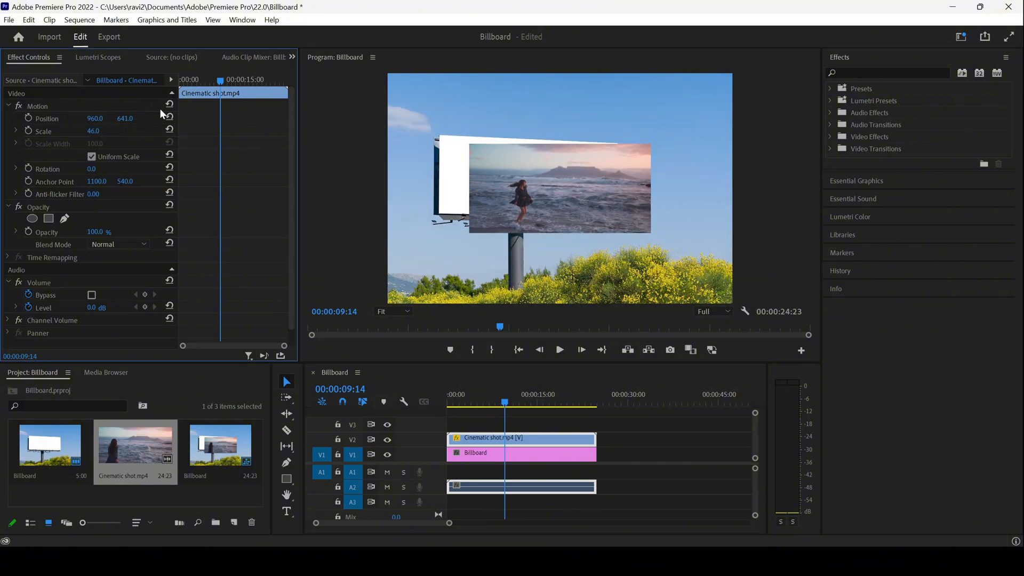
Step: Drag the beach video in the Program Monitor onto the billboard's white face
{"action": "left_click_drag", "start_coordinate": [95, 118], "coordinate": [115, 118]}
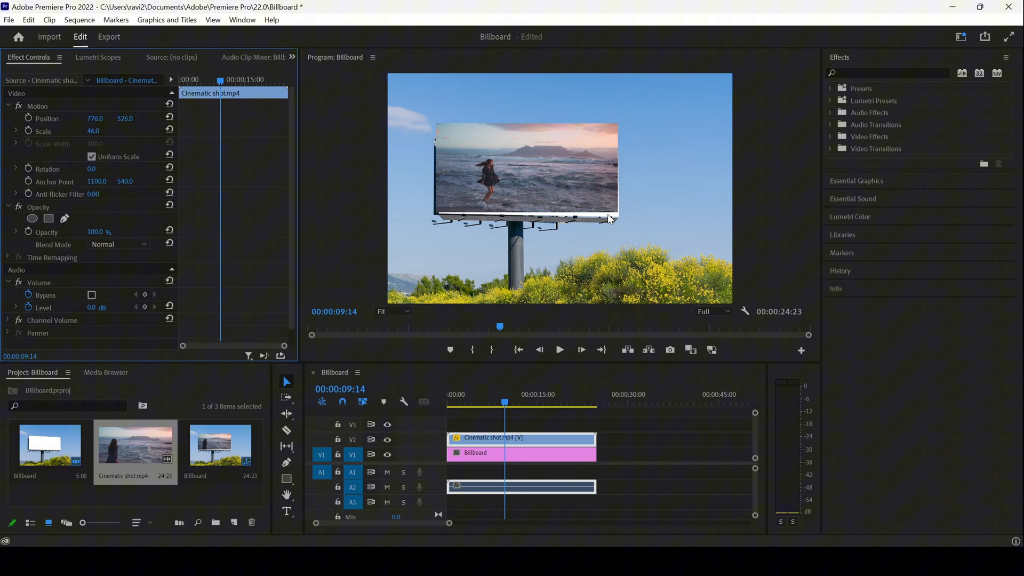
{"action": "mouse_move", "coordinate": [629, 201]}
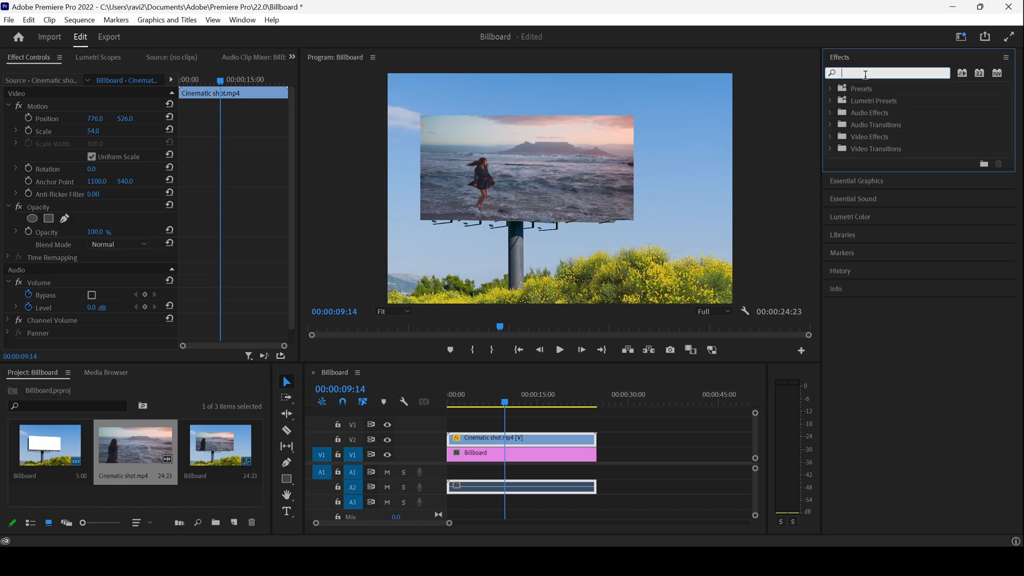
Step: Search Effects for 'corner' and apply Corner Pin to the Cinematic shot clip
{"action": "type", "text": "corner pin"}
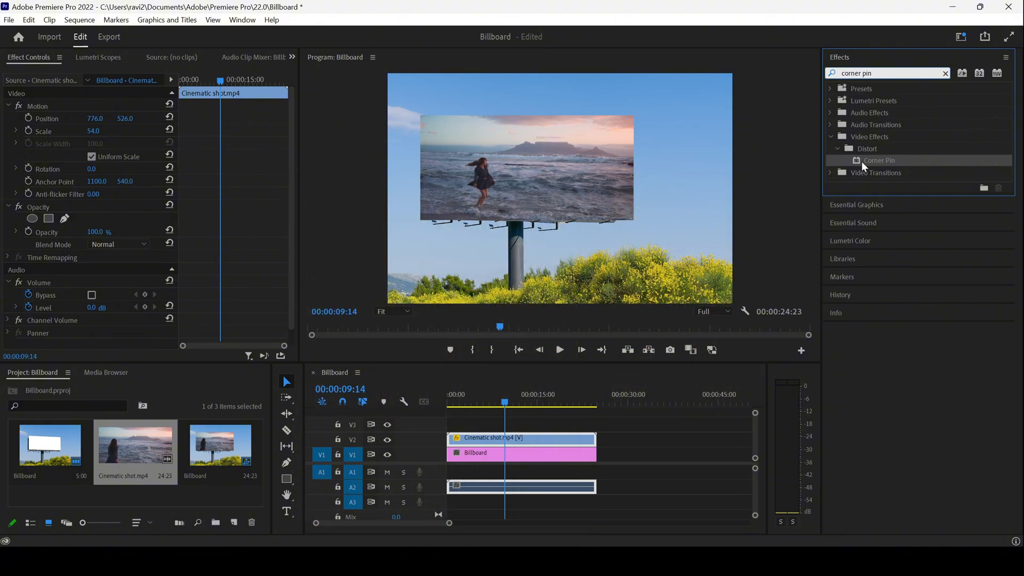
{"action": "left_click_drag", "start_coordinate": [878, 160], "coordinate": [496, 437]}
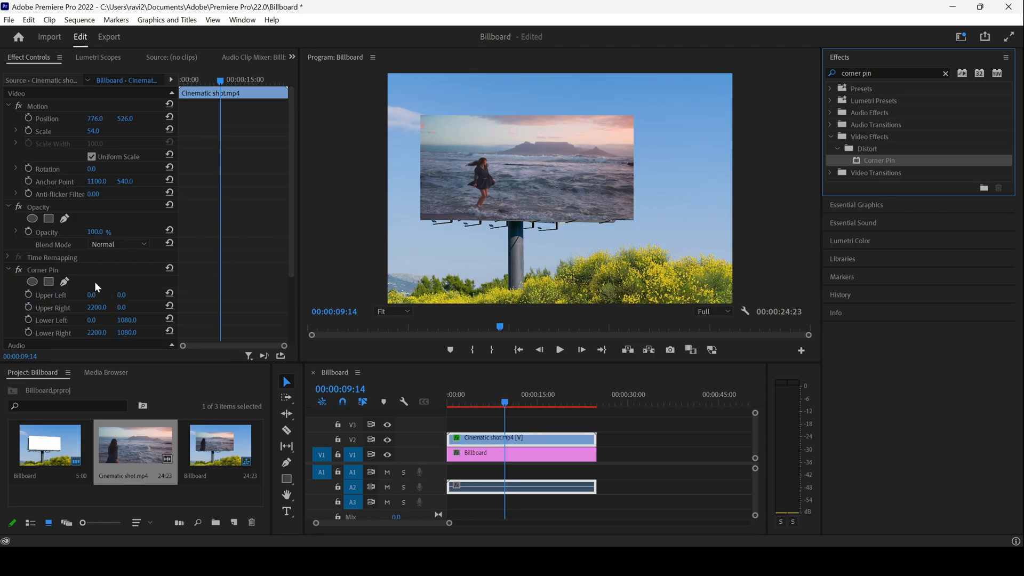
Step: Reveal the Corner Pin handles and zoom the Program Monitor preview to 75%
{"action": "left_click", "coordinate": [43, 270]}
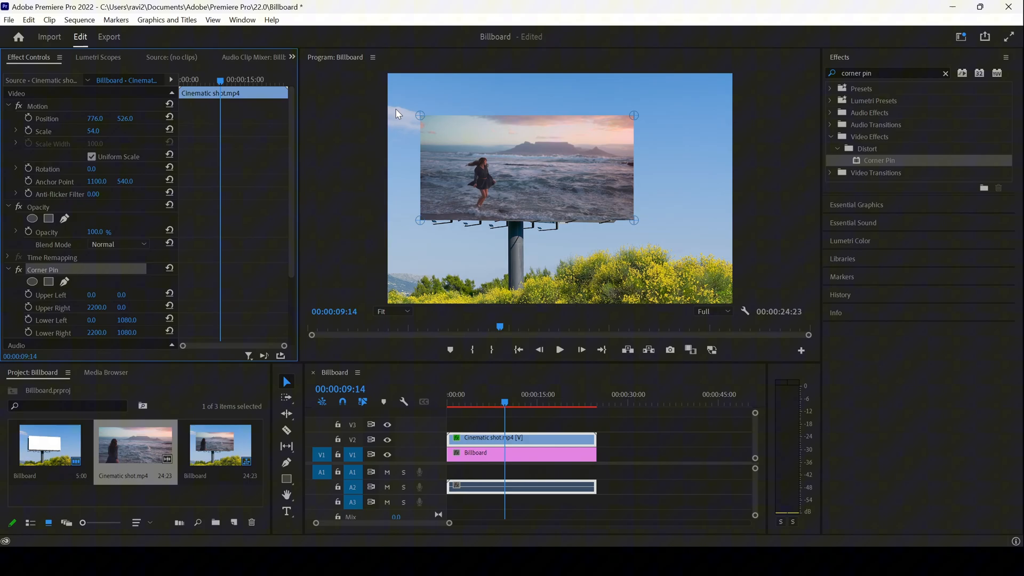
{"action": "mouse_move", "coordinate": [410, 194]}
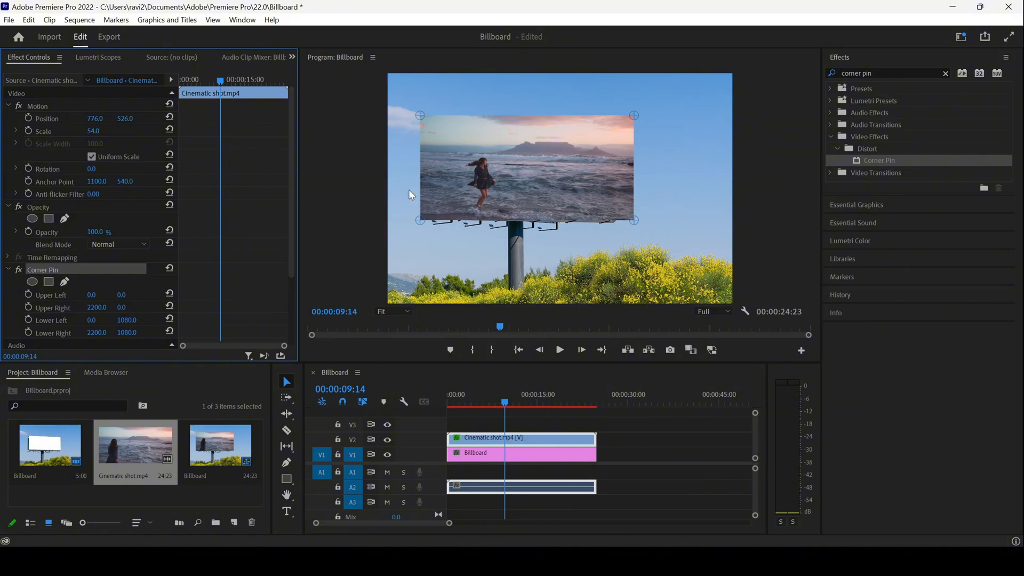
{"action": "left_click", "coordinate": [394, 312]}
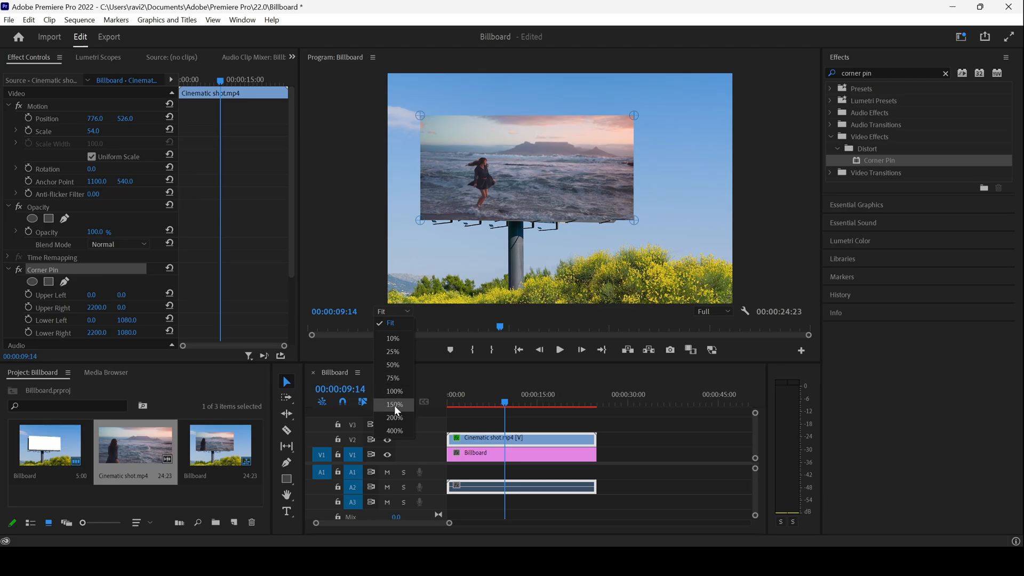
{"action": "left_click", "coordinate": [392, 378]}
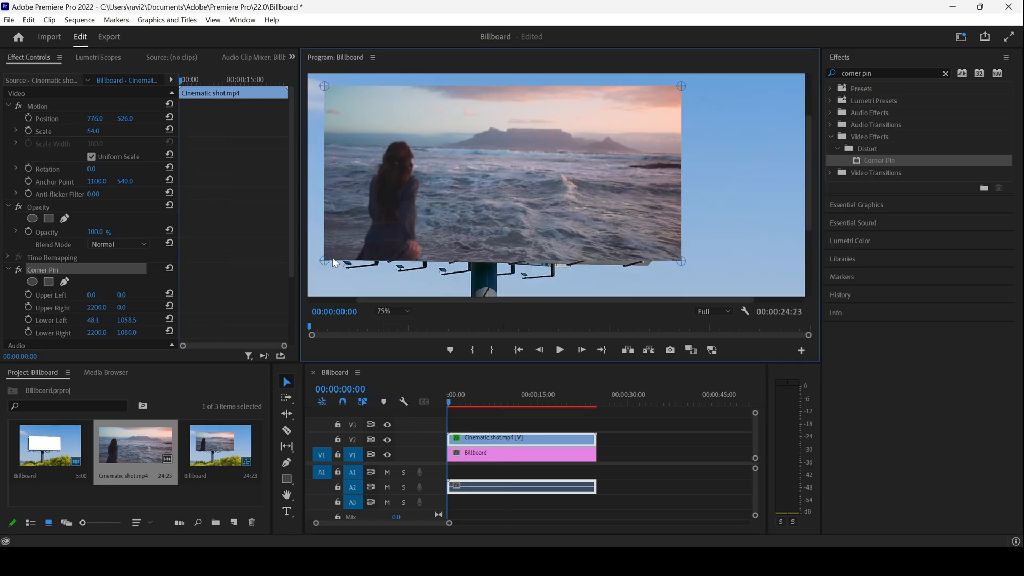
Step: Pin the video's lower-left and lower-right corners onto the billboard's bottom corners
{"action": "left_click_drag", "start_coordinate": [323, 261], "coordinate": [358, 241]}
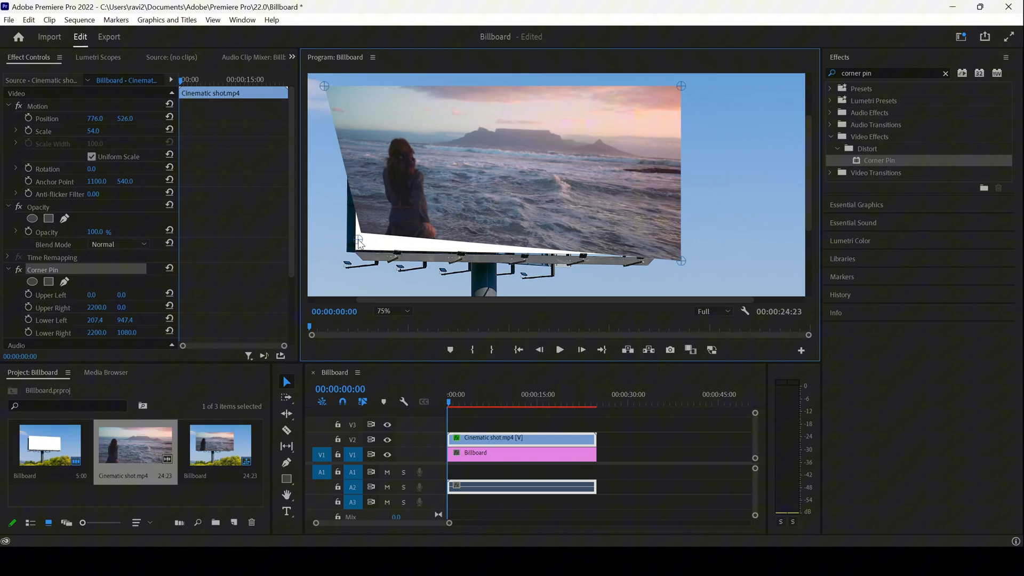
{"action": "left_click_drag", "start_coordinate": [357, 243], "coordinate": [357, 254]}
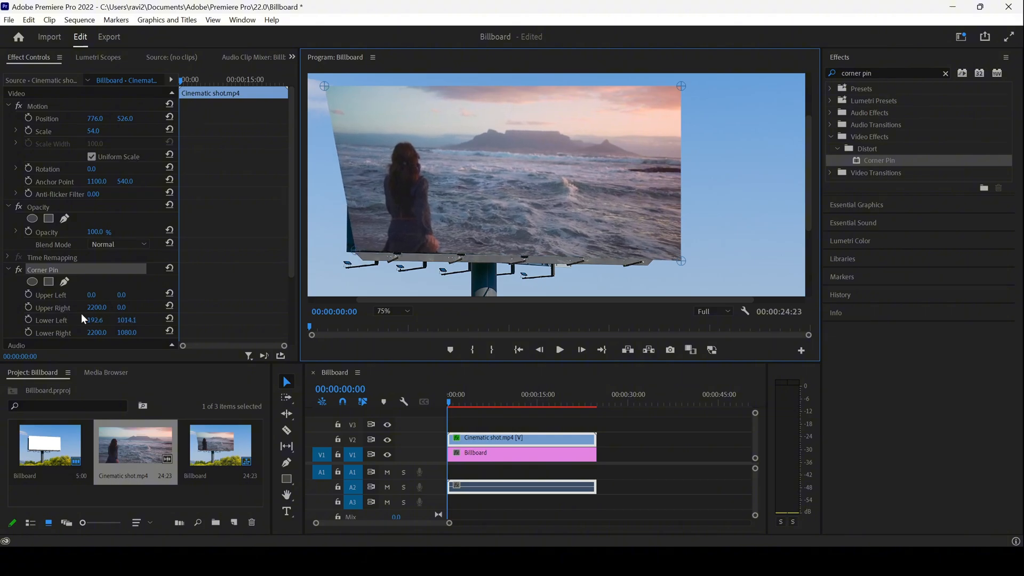
{"action": "left_click_drag", "start_coordinate": [681, 260], "coordinate": [669, 254]}
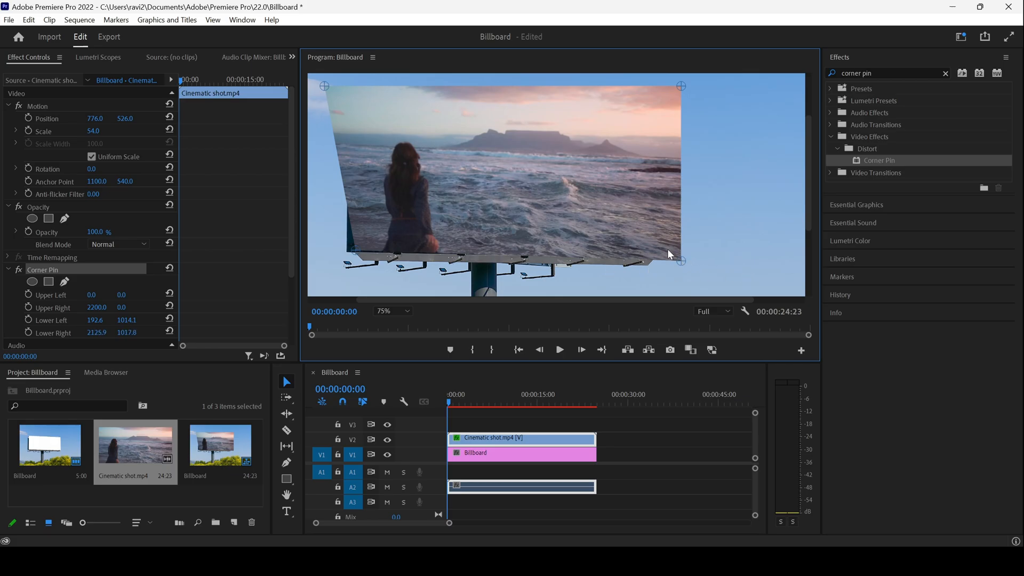
{"action": "left_click_drag", "start_coordinate": [680, 261], "coordinate": [658, 260]}
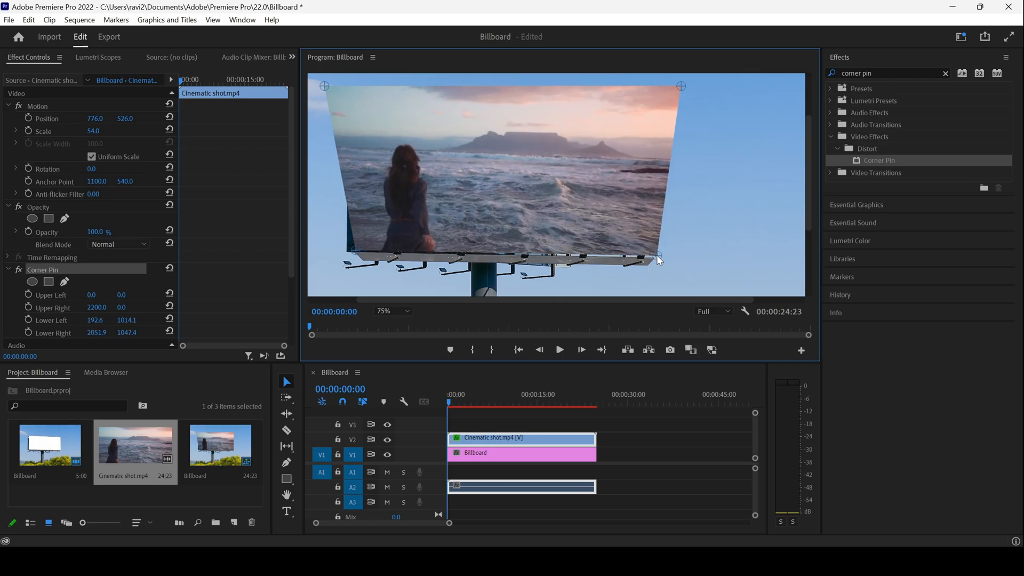
Step: Pin the video's upper-right and upper-left corners onto the billboard's top corners
{"action": "left_click_drag", "start_coordinate": [681, 85], "coordinate": [660, 101]}
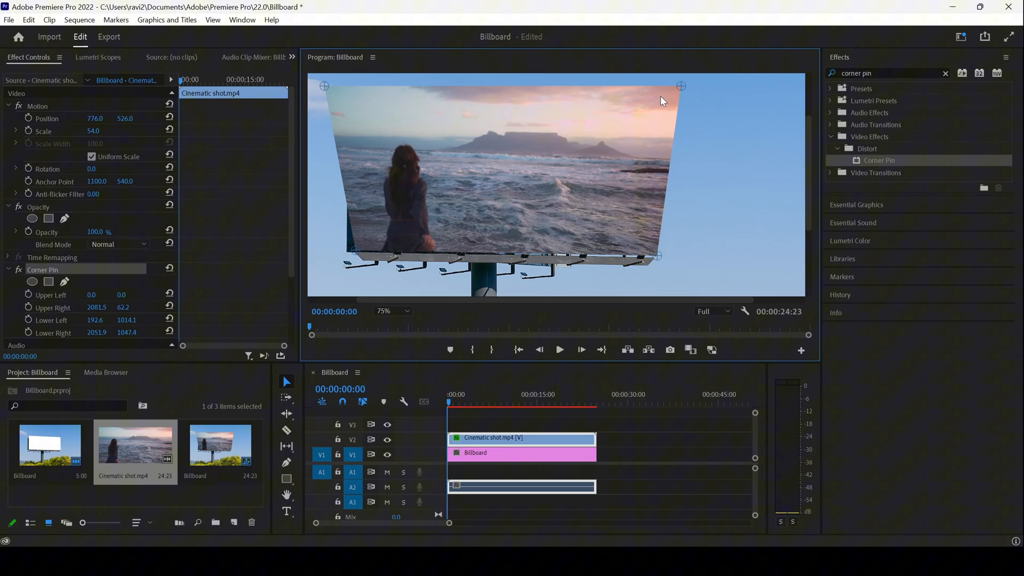
{"action": "left_click_drag", "start_coordinate": [680, 86], "coordinate": [651, 137]}
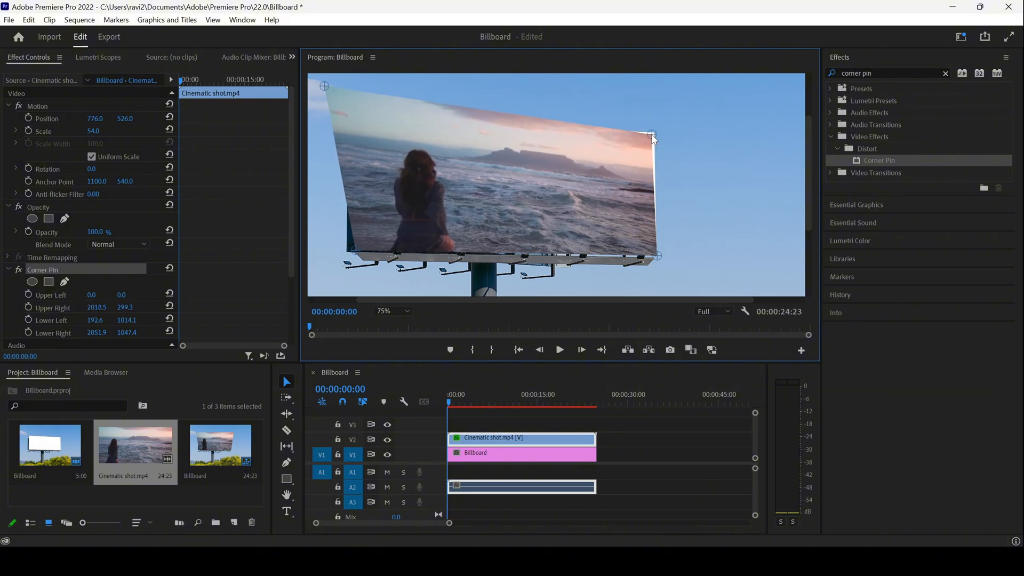
{"action": "left_click_drag", "start_coordinate": [651, 135], "coordinate": [655, 131]}
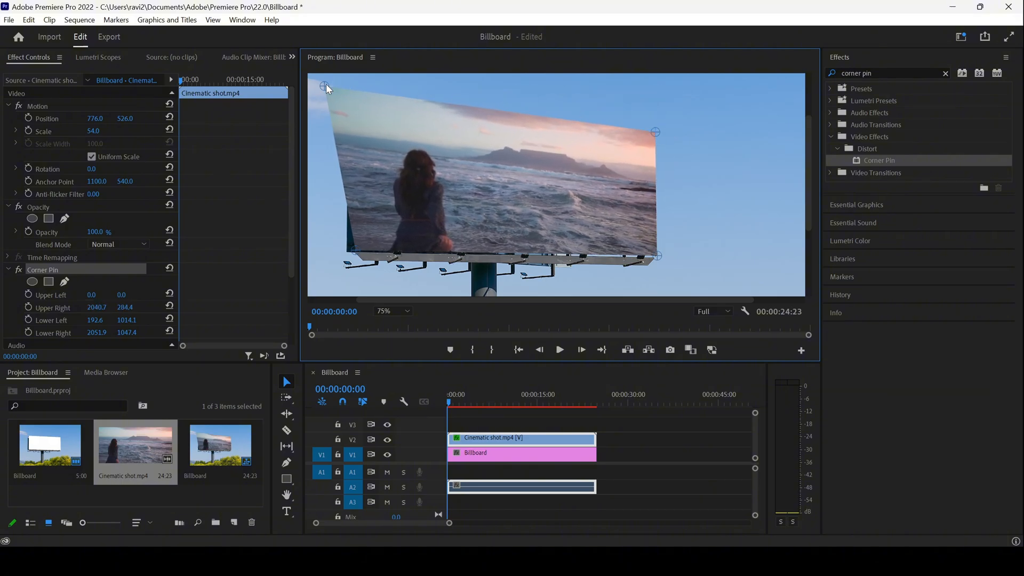
{"action": "left_click_drag", "start_coordinate": [325, 87], "coordinate": [355, 123]}
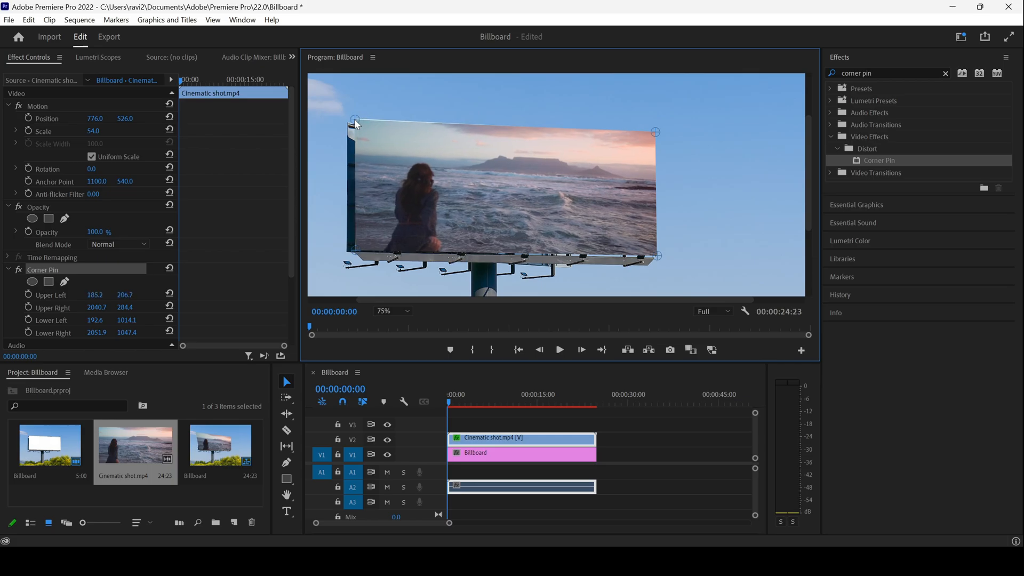
{"action": "left_click_drag", "start_coordinate": [355, 124], "coordinate": [354, 116]}
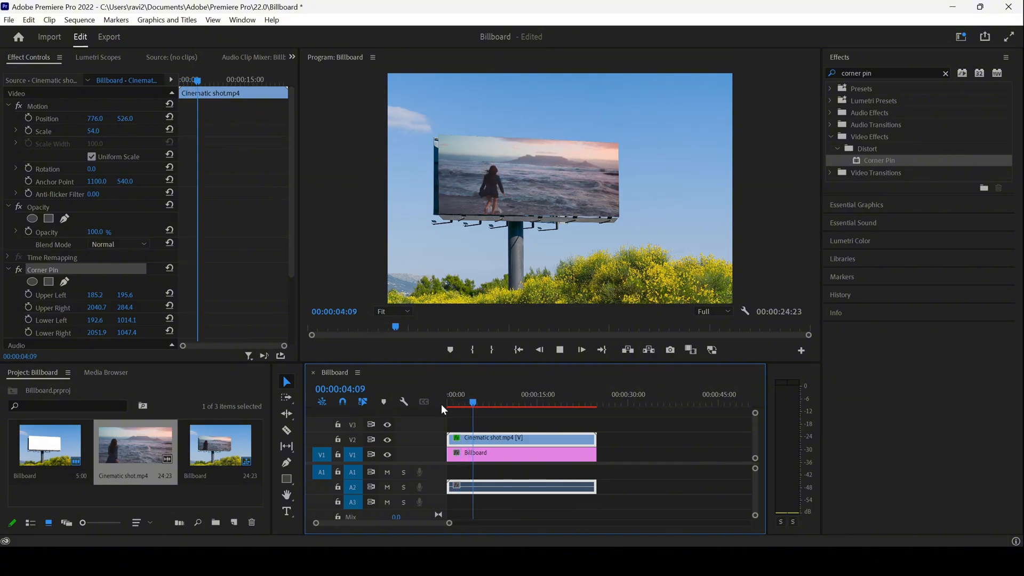
{"action": "left_click", "coordinate": [484, 402]}
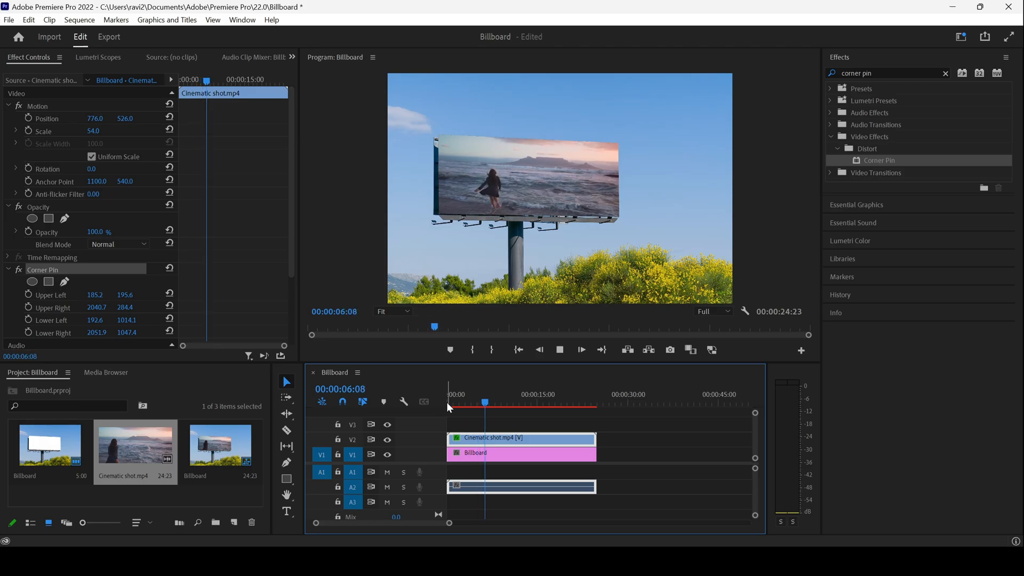
{"action": "left_click", "coordinate": [492, 402]}
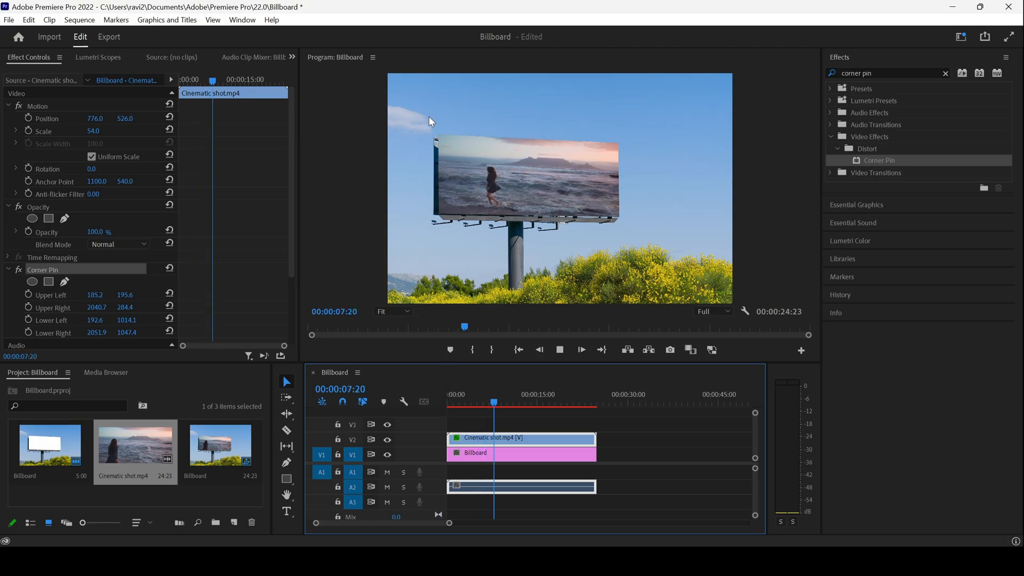